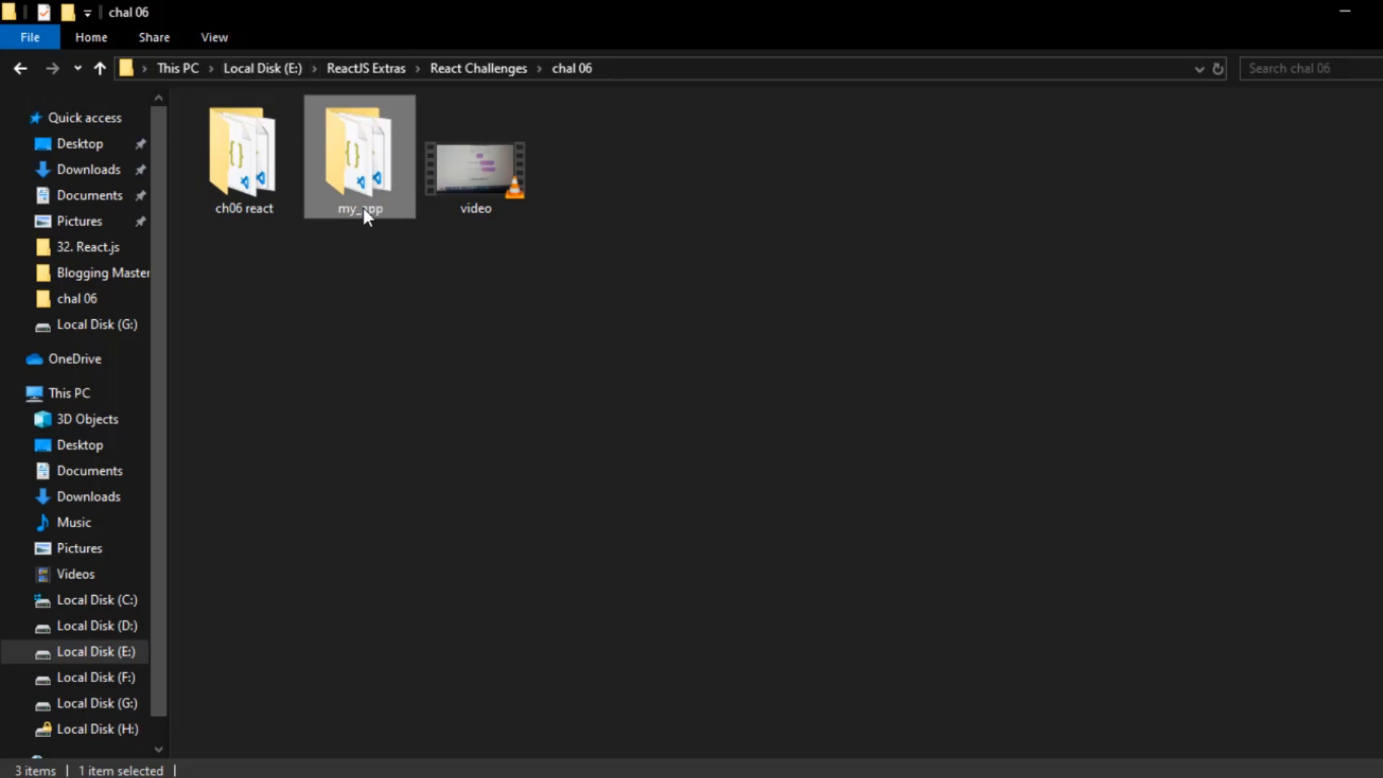
# Step: Enter the ch06 react project folder to view its src, public and node_modules contents
pyautogui.doubleClick(243, 158)
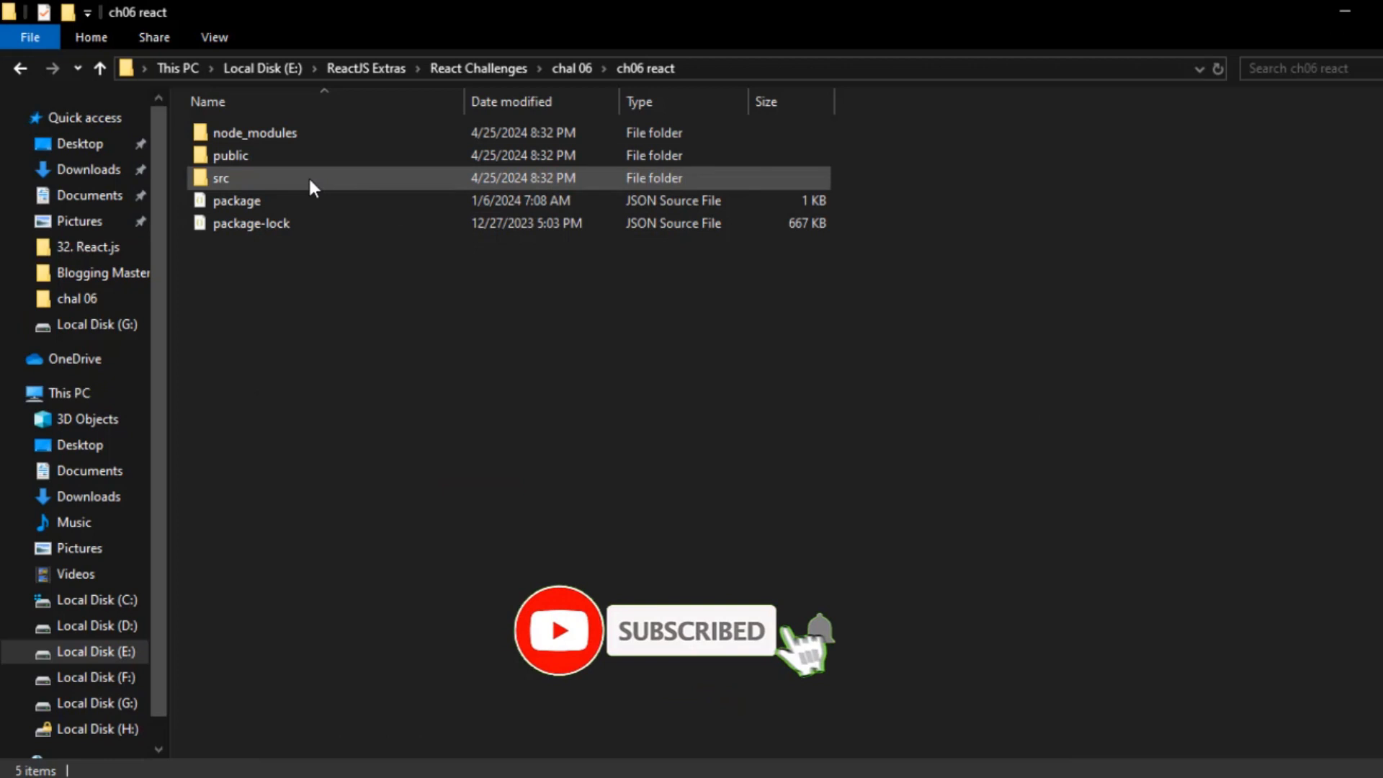